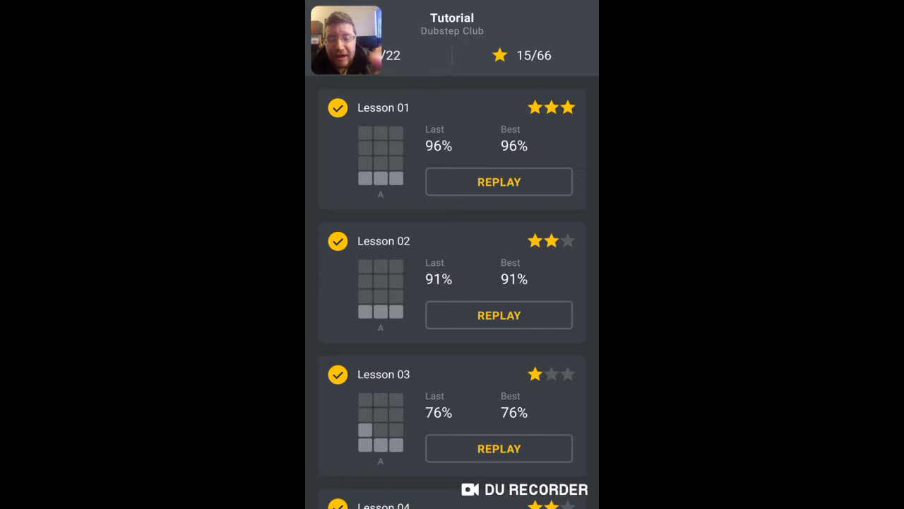
Step: Scroll down the Dubstep Club lesson list toward the next lesson
{"action": "scroll", "scroll_direction": "down", "scroll_amount": 3}
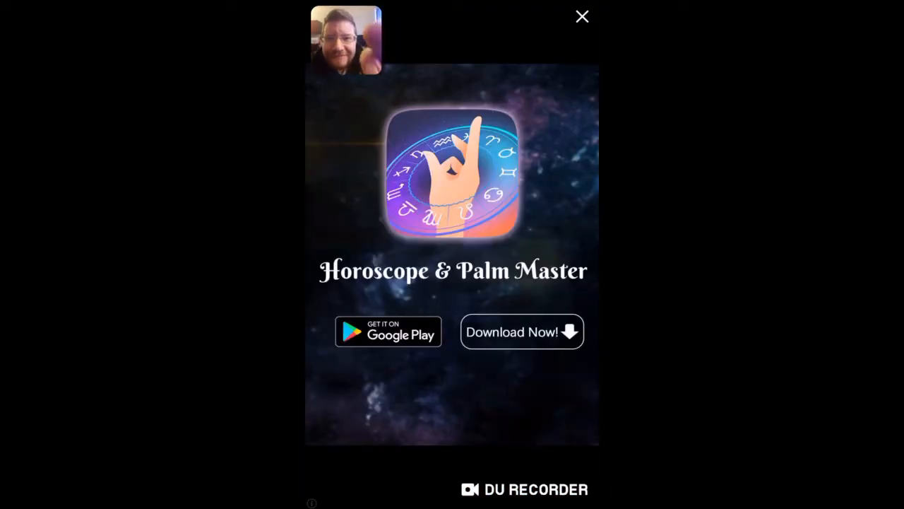
Step: Dismiss the ad and play Lesson 08 through to a three-star 98% result
{"action": "left_click", "coordinate": [582, 17]}
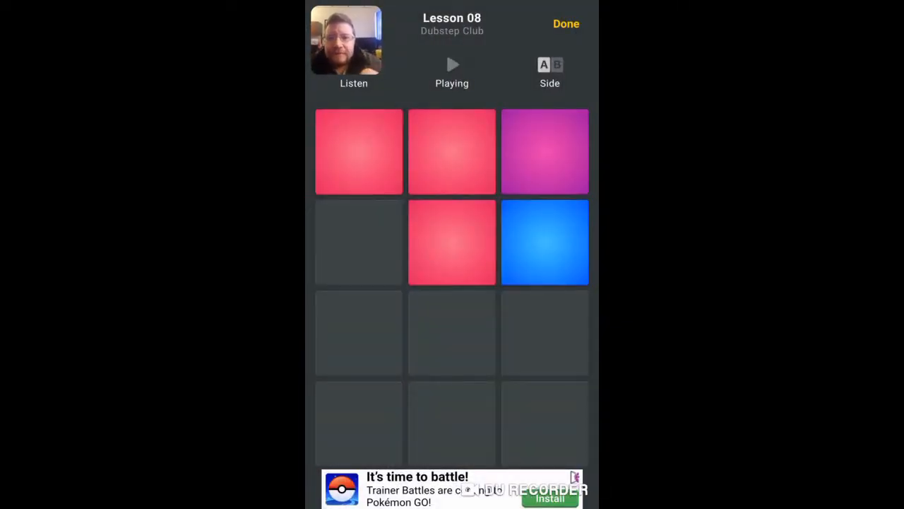
{"action": "left_click", "coordinate": [359, 151]}
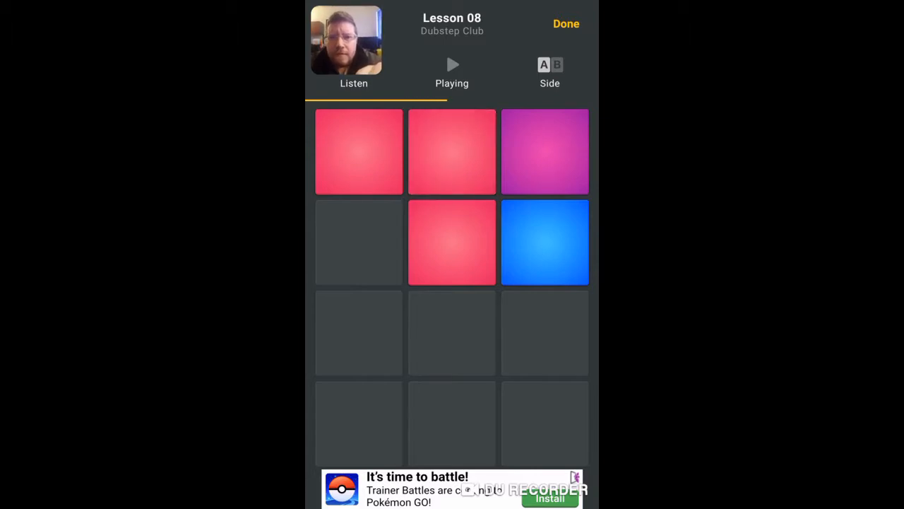
{"action": "left_click", "coordinate": [452, 243]}
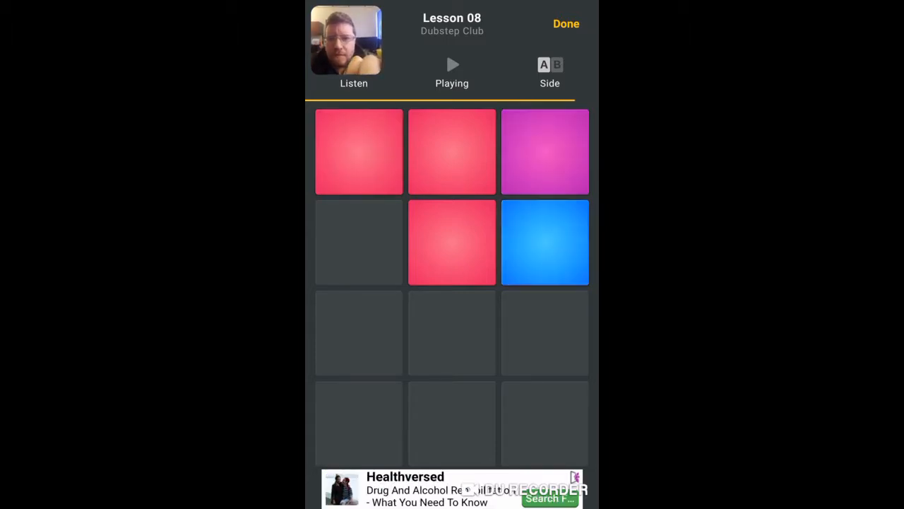
{"action": "left_click", "coordinate": [359, 151]}
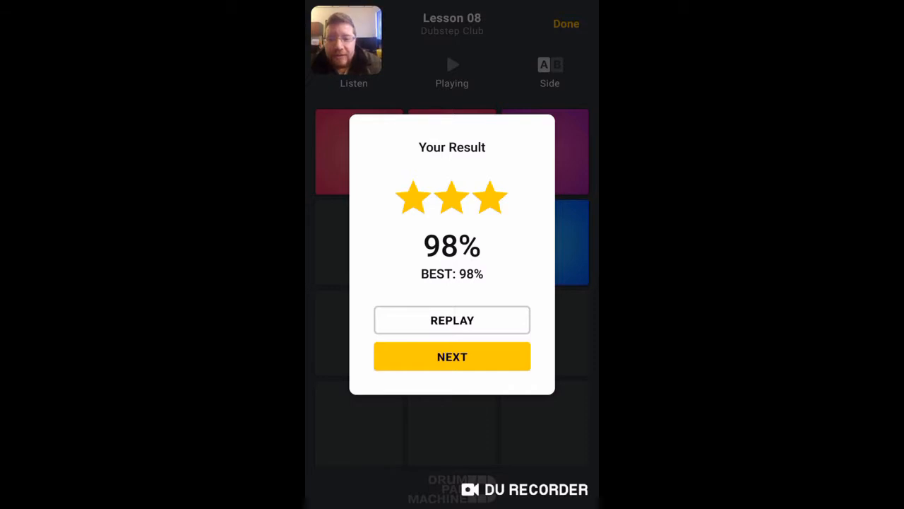
Step: Continue to Lesson 09 and play it through, ending at 40% with no stars
{"action": "left_click", "coordinate": [452, 356]}
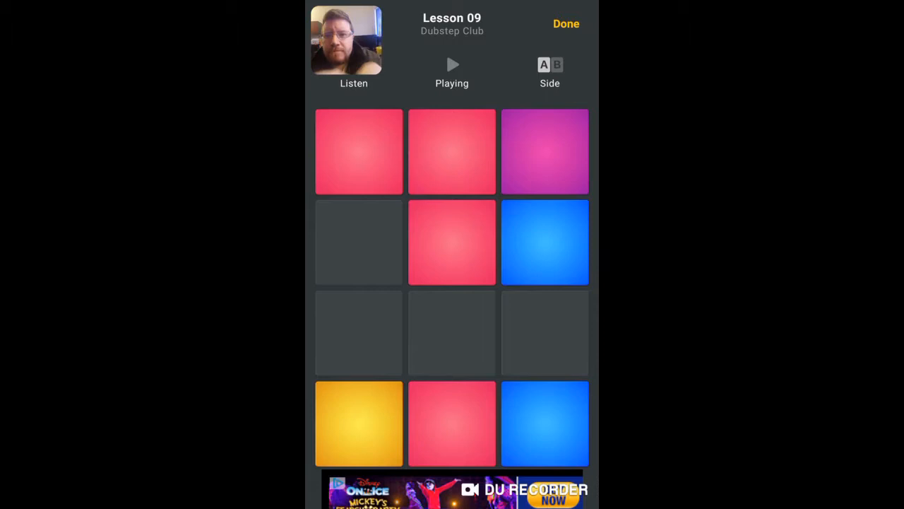
{"action": "left_click", "coordinate": [545, 424]}
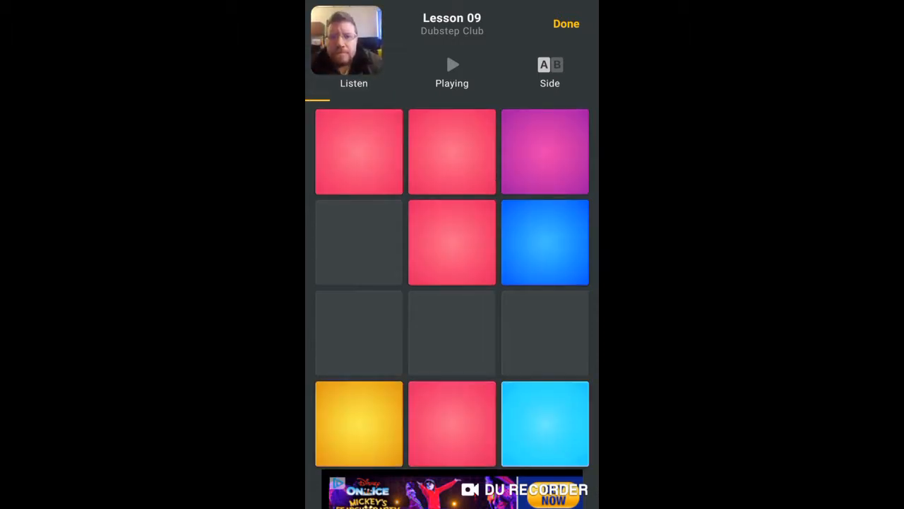
{"action": "left_click", "coordinate": [452, 424]}
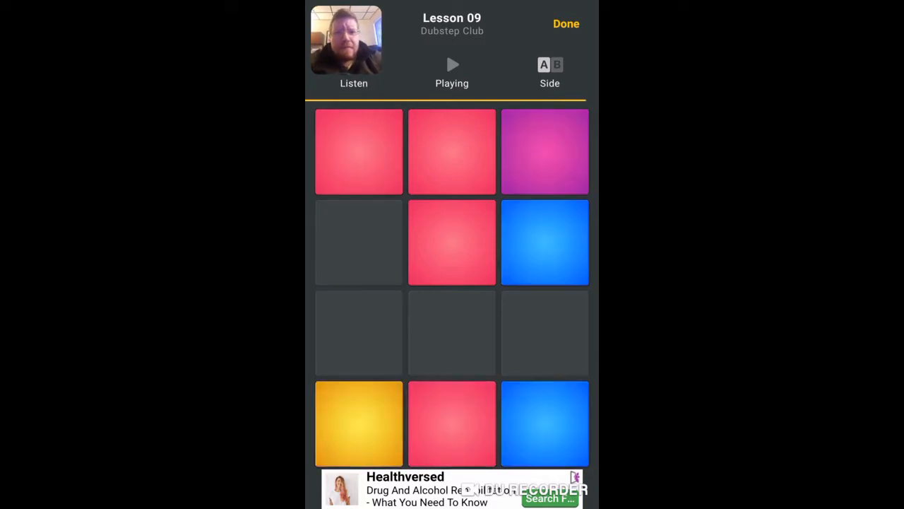
{"action": "left_click", "coordinate": [452, 65]}
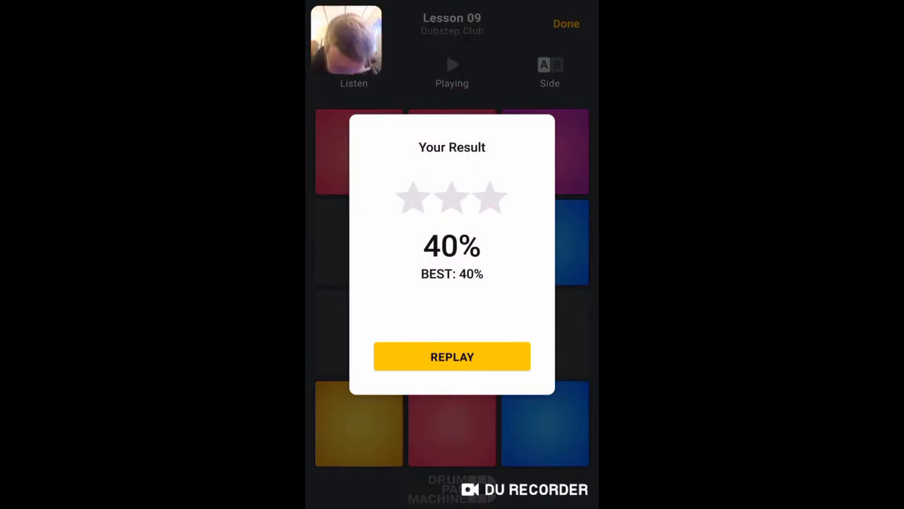
Step: Replay Lesson 09 twice to a two-star 91% best, dismissing the battery notice and ad
{"action": "left_click", "coordinate": [452, 356]}
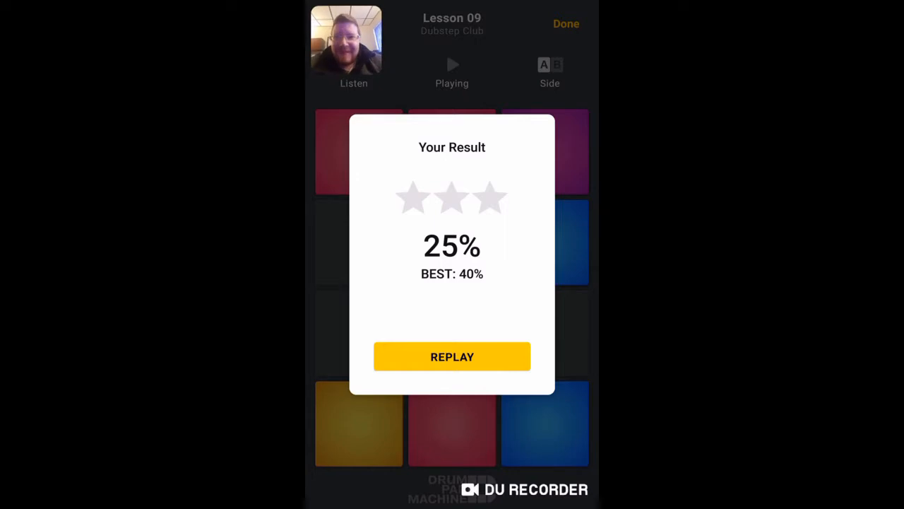
{"action": "left_click", "coordinate": [453, 356]}
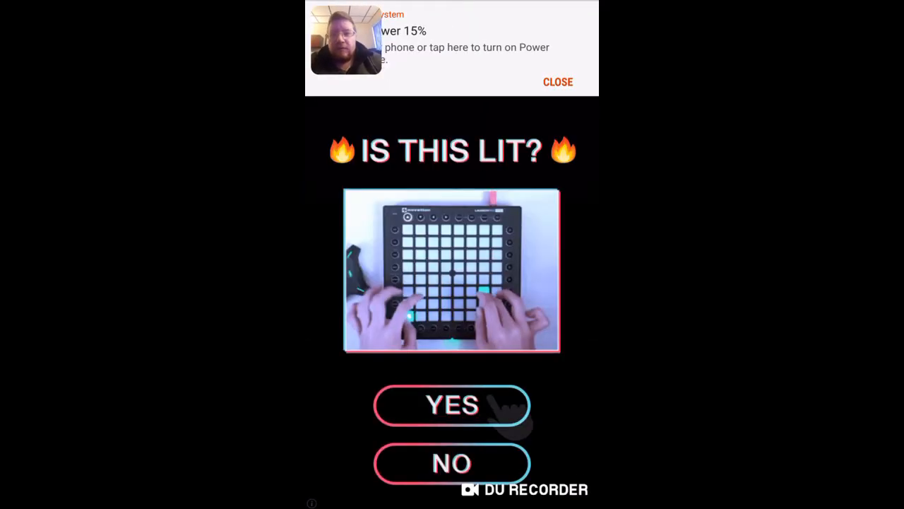
{"action": "left_click", "coordinate": [558, 82]}
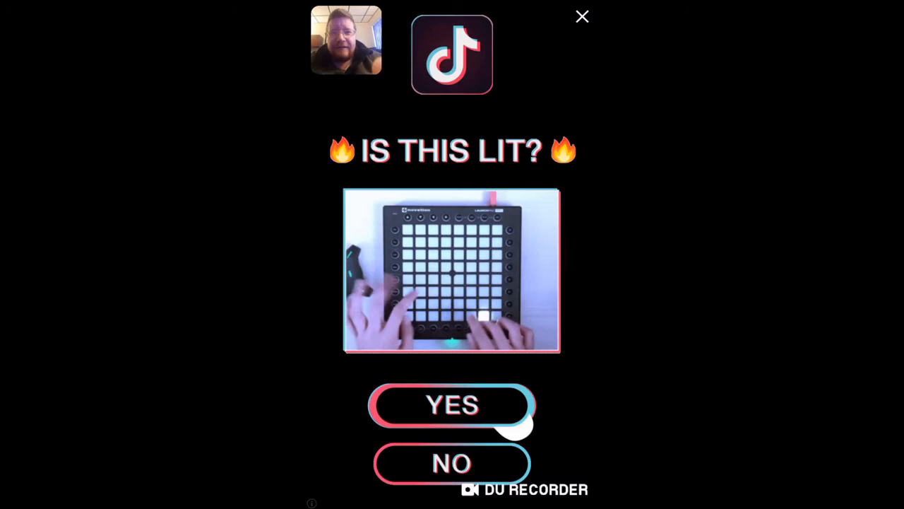
{"action": "left_click", "coordinate": [582, 17]}
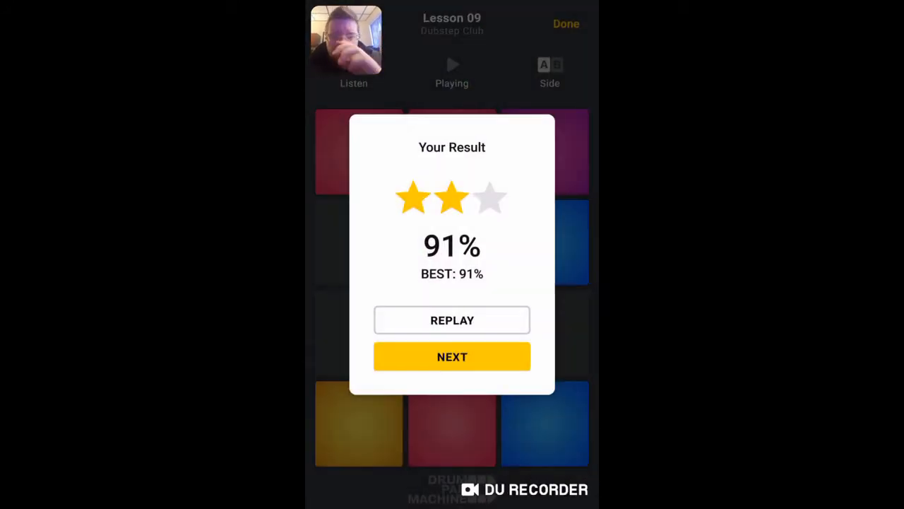
Step: Advance to Lesson 10 and play it through for two stars and 92%
{"action": "left_click", "coordinate": [452, 356]}
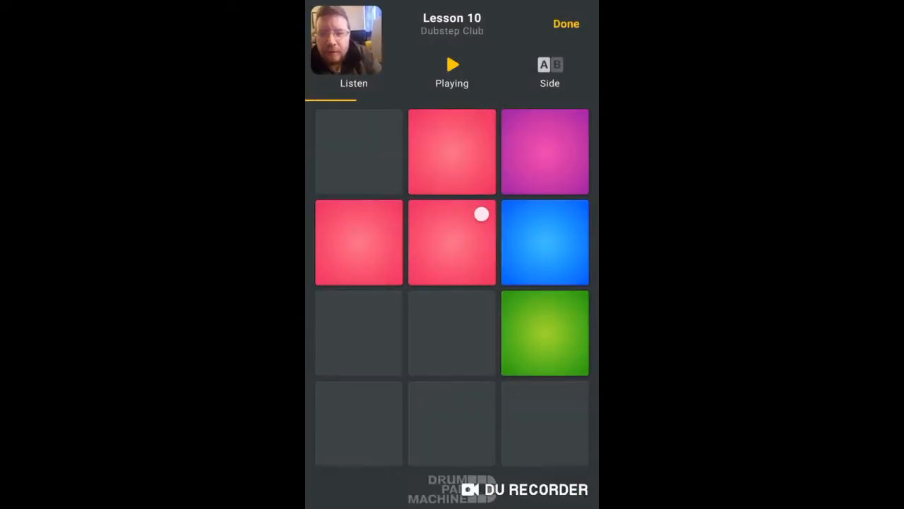
{"action": "left_click", "coordinate": [359, 242]}
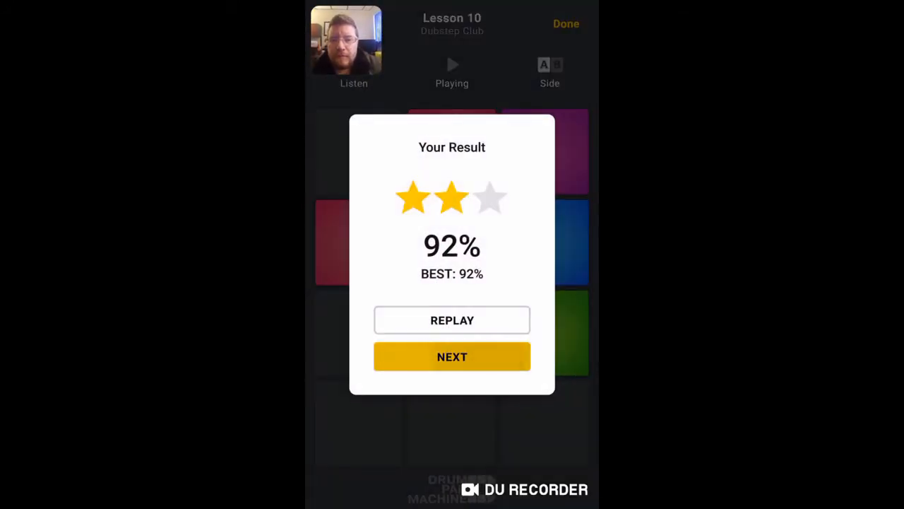
Step: Move on to Lesson 11 and play its pad pattern to a two-star 93% new best
{"action": "left_click", "coordinate": [452, 356]}
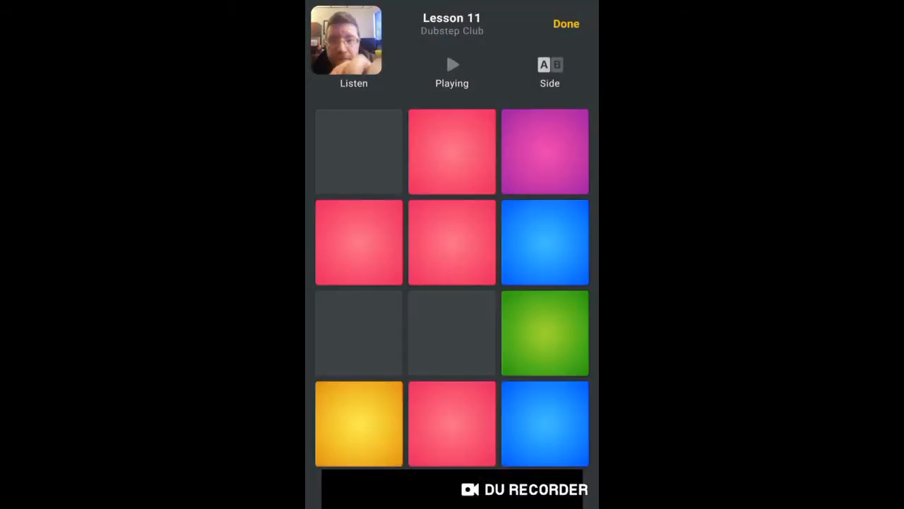
{"action": "left_click", "coordinate": [452, 424]}
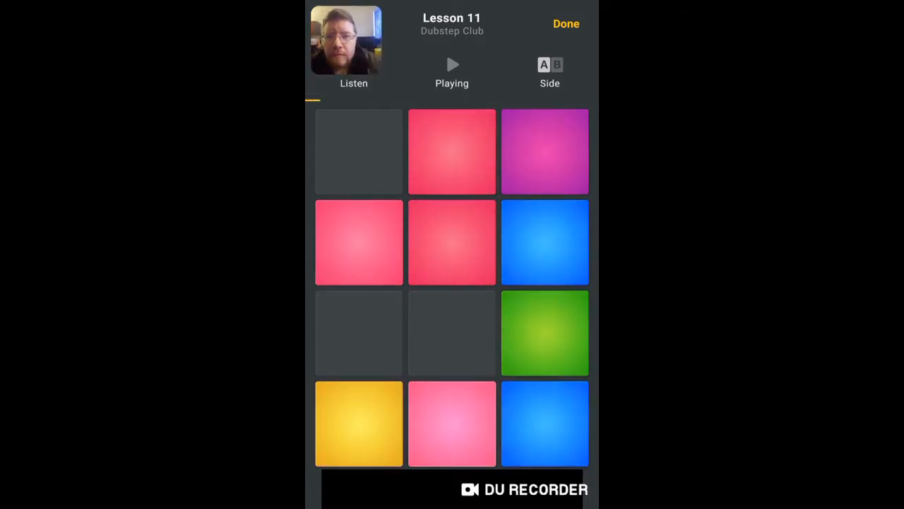
{"action": "left_click", "coordinate": [545, 424]}
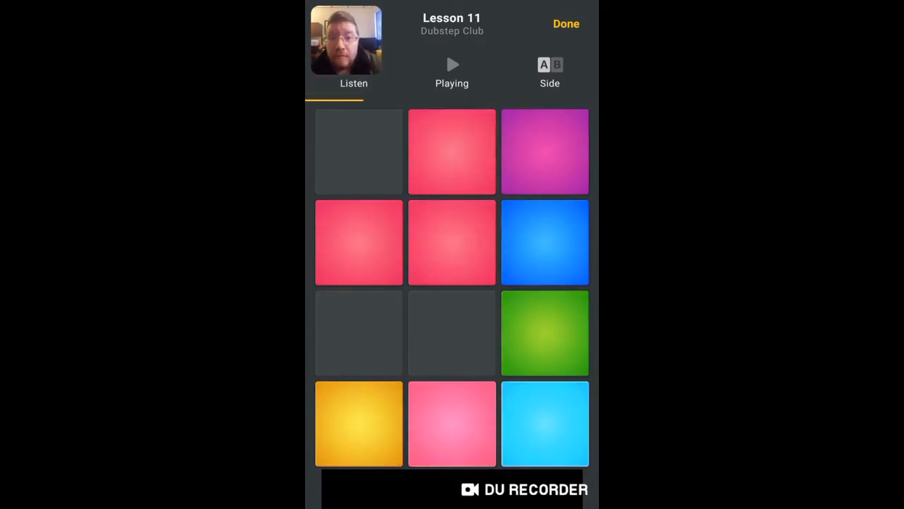
{"action": "left_click", "coordinate": [452, 424]}
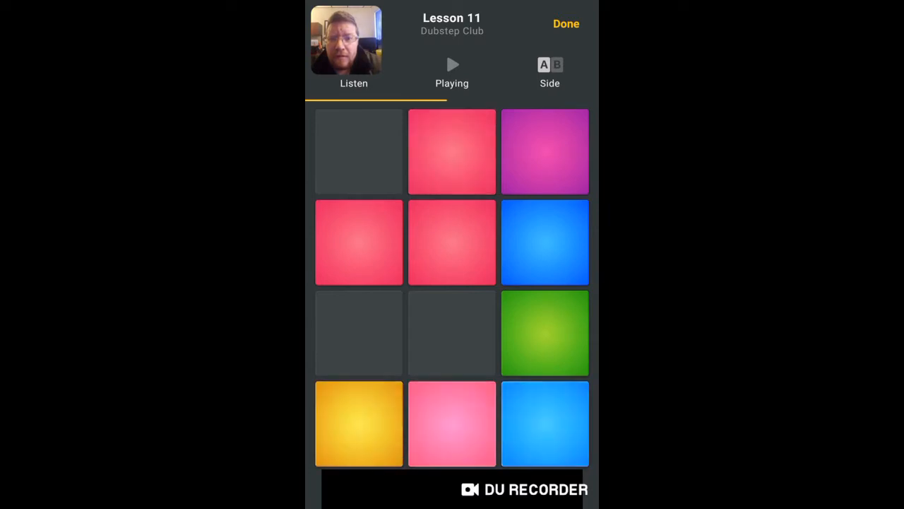
{"action": "left_click", "coordinate": [452, 243]}
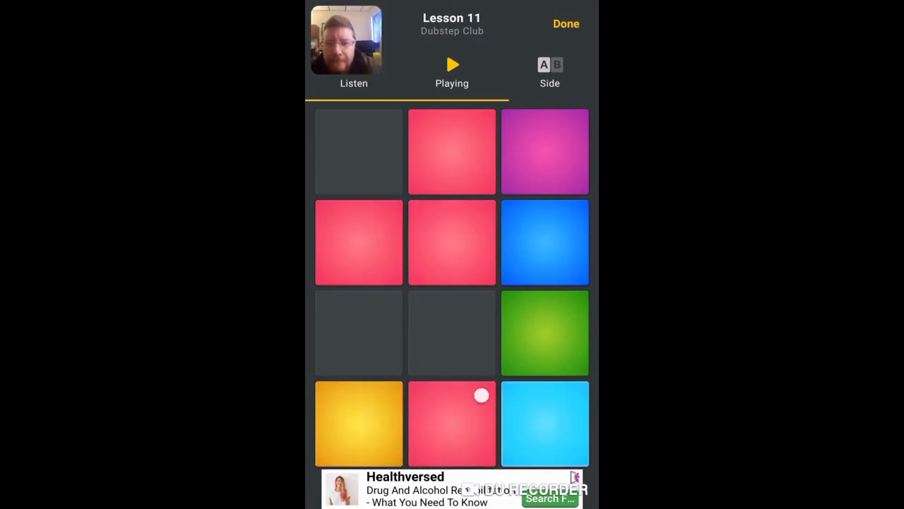
{"action": "left_click", "coordinate": [545, 424]}
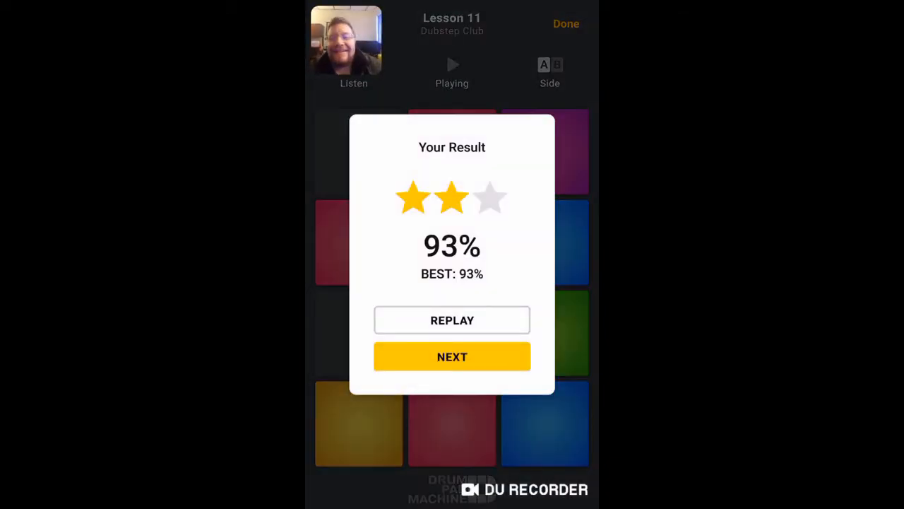
Step: Continue to Lesson 12 and play its pattern, finishing at 50% with no stars
{"action": "left_click", "coordinate": [452, 356]}
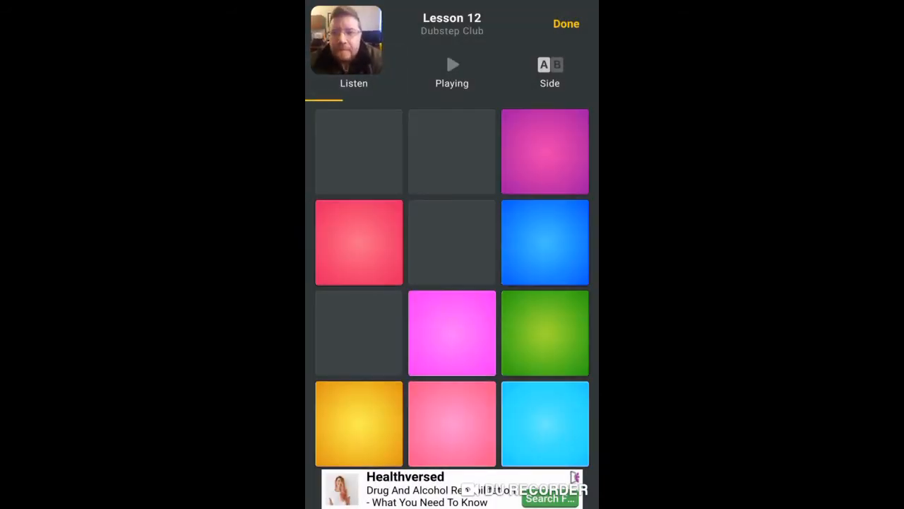
{"action": "left_click", "coordinate": [452, 424]}
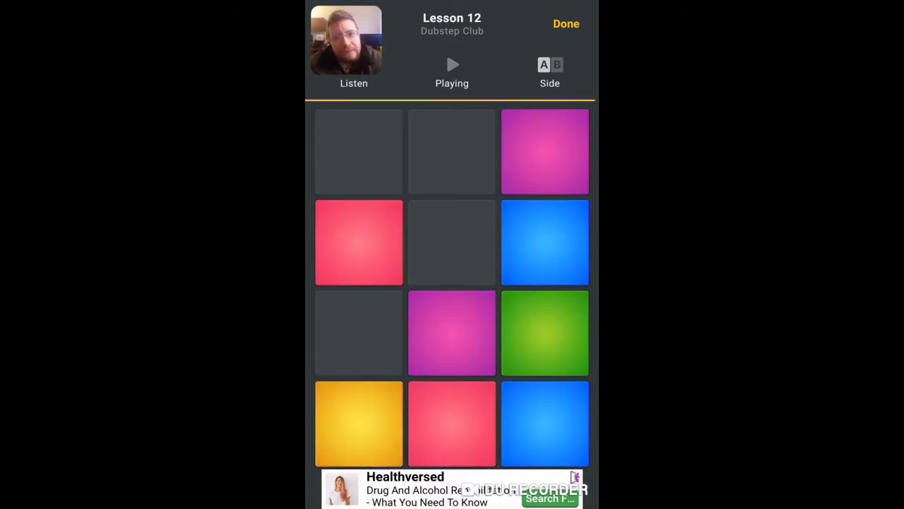
{"action": "left_click", "coordinate": [453, 65]}
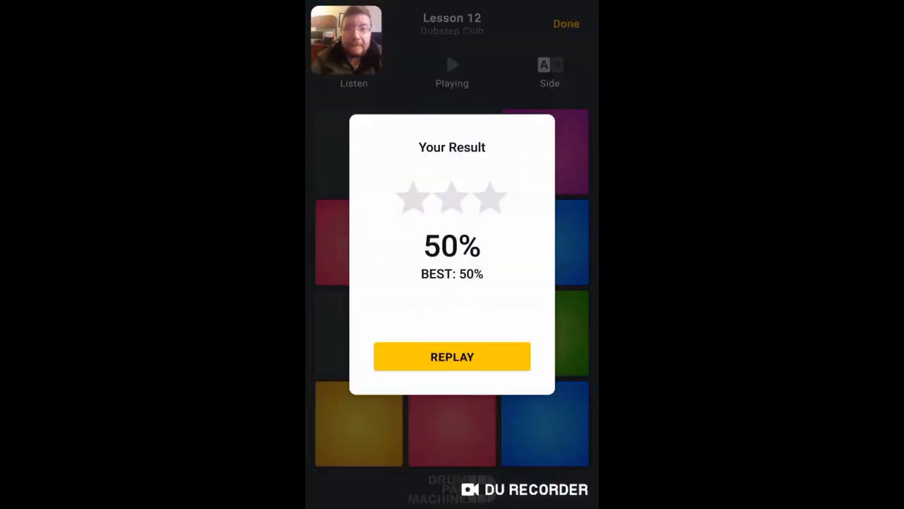
Step: Leave the Lesson 12 result and close the advert so Lesson 13 loads
{"action": "left_click", "coordinate": [452, 356]}
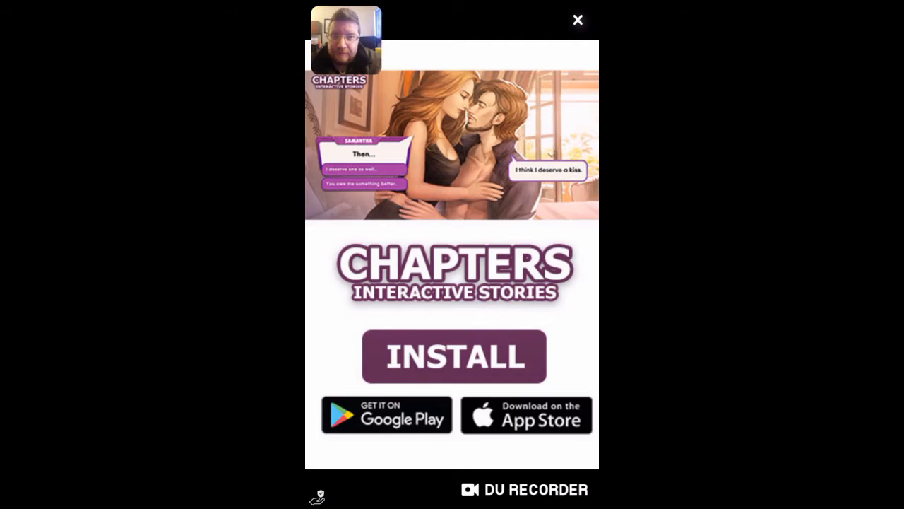
{"action": "left_click", "coordinate": [578, 20]}
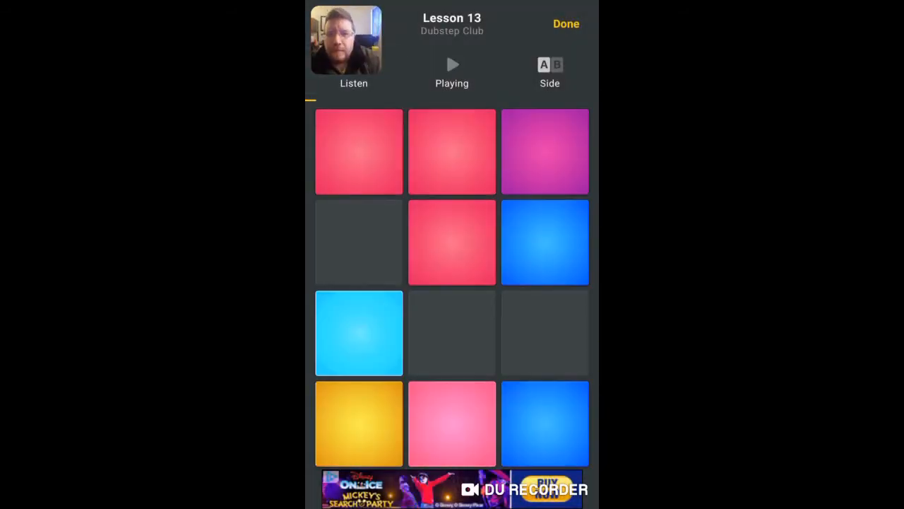
Step: Play Lesson 13's pad pattern to two stars and 87%, then continue to Lesson 14
{"action": "left_click", "coordinate": [546, 424]}
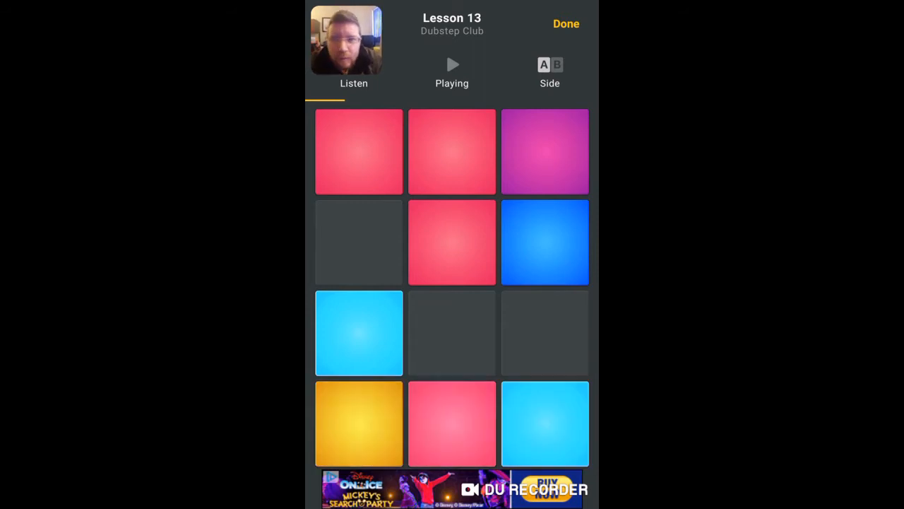
{"action": "left_click", "coordinate": [452, 424]}
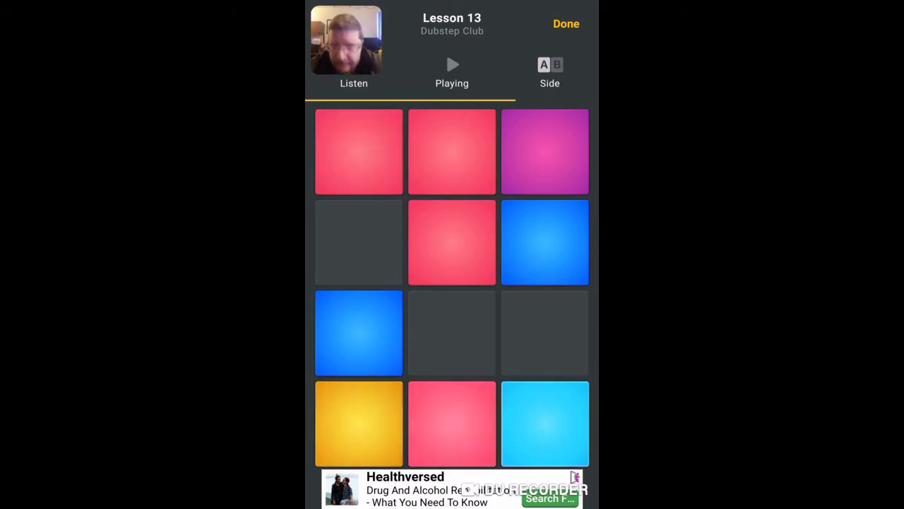
{"action": "left_click", "coordinate": [452, 424]}
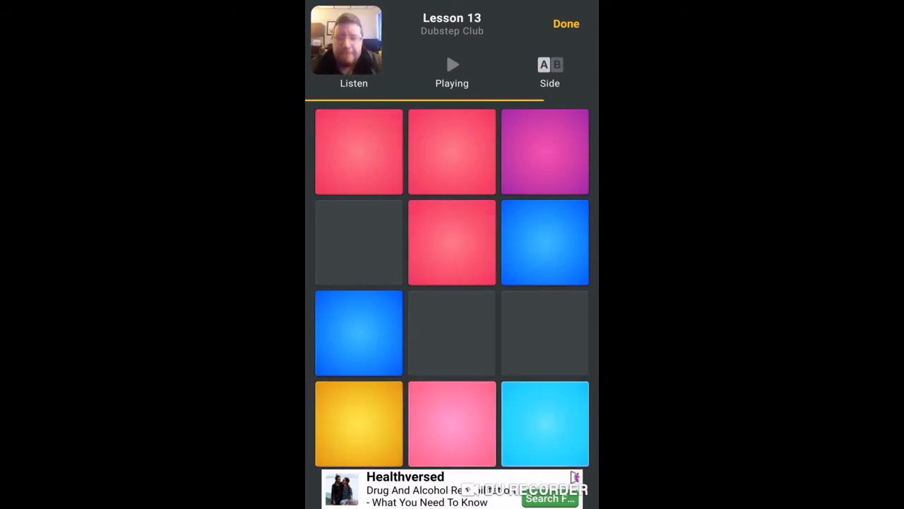
{"action": "left_click", "coordinate": [545, 424]}
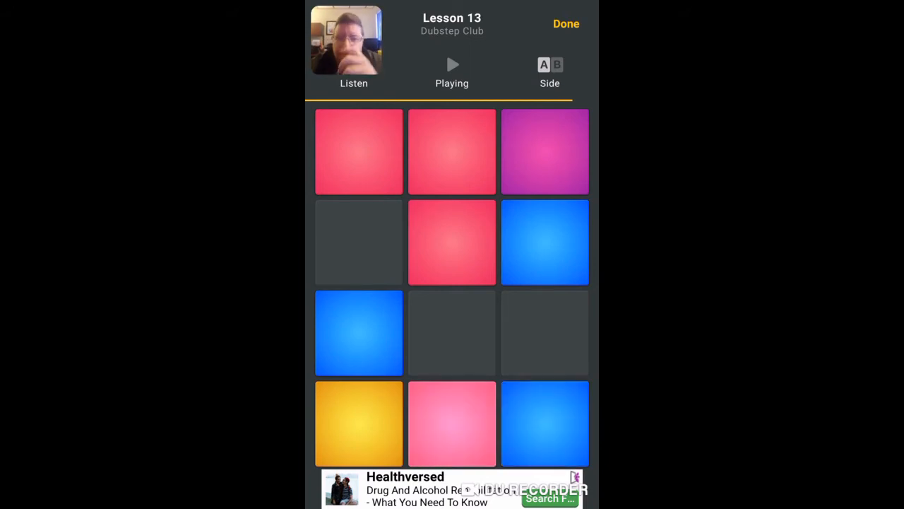
{"action": "left_click", "coordinate": [452, 65]}
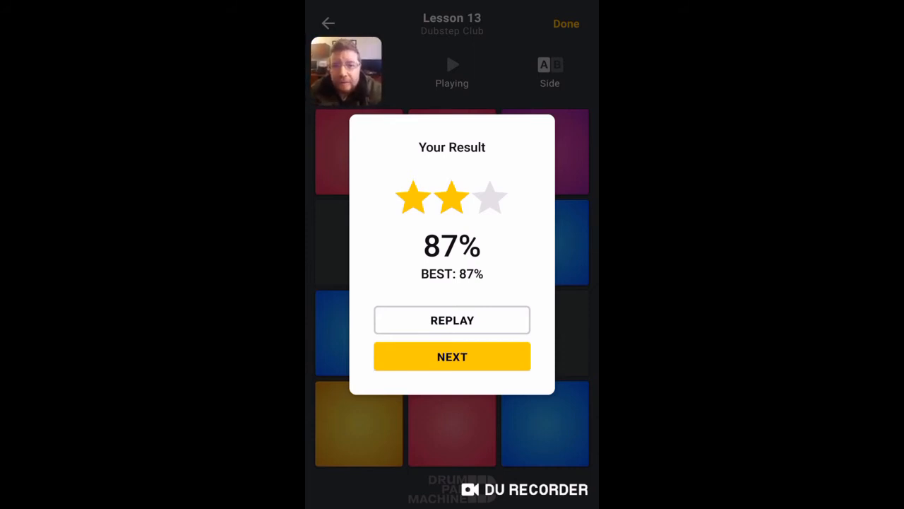
{"action": "left_click", "coordinate": [452, 356]}
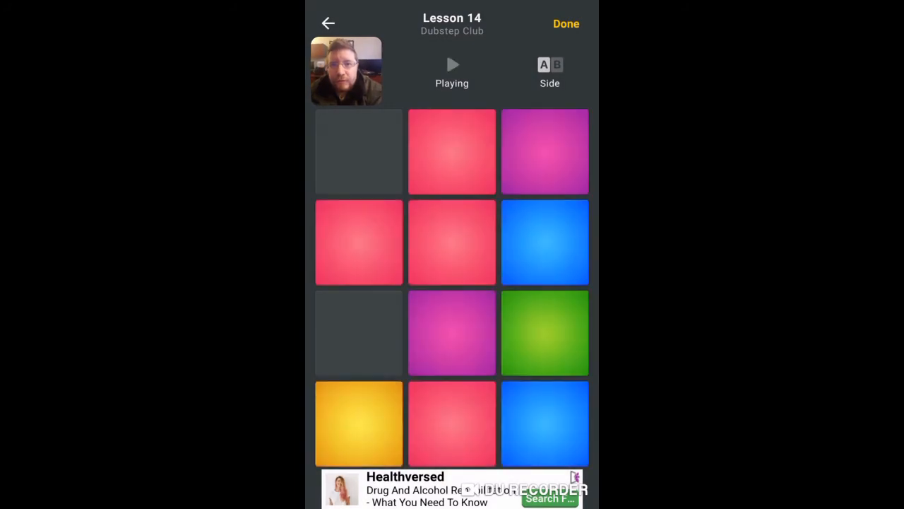